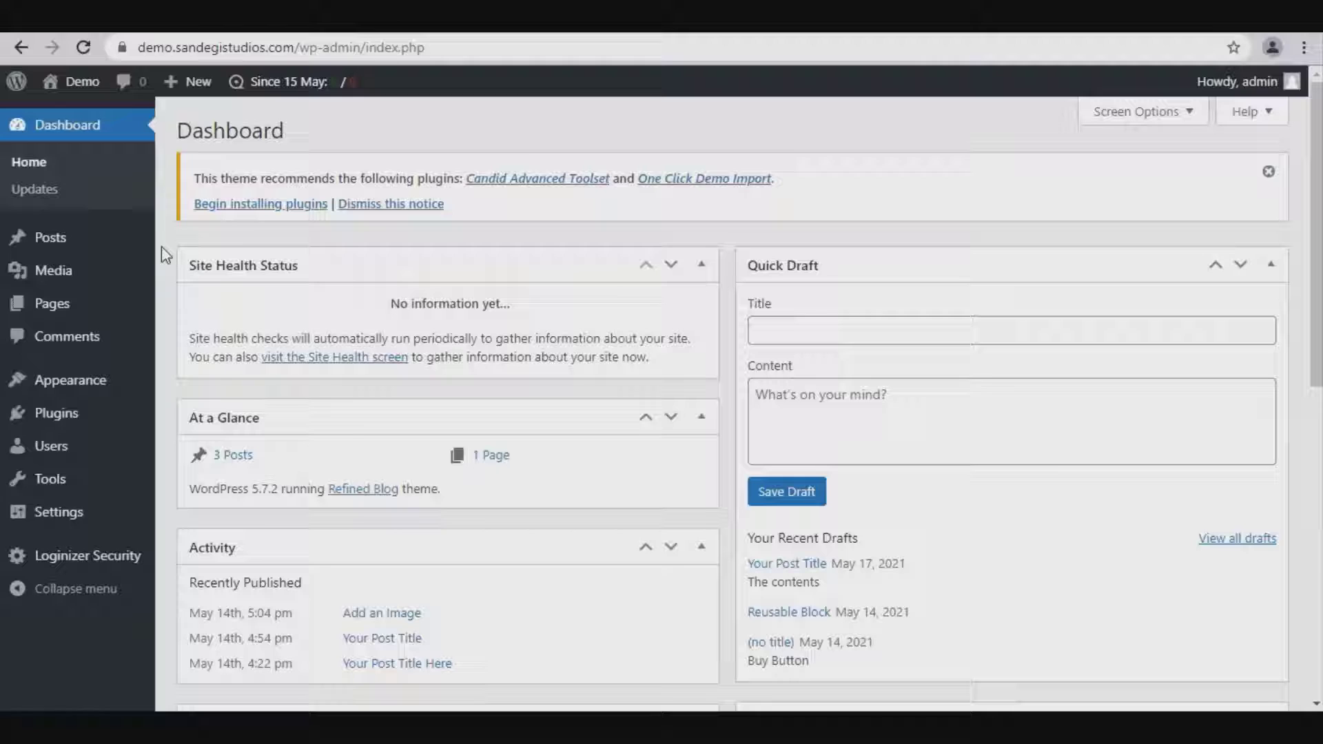
pyautogui.moveTo(50, 237)
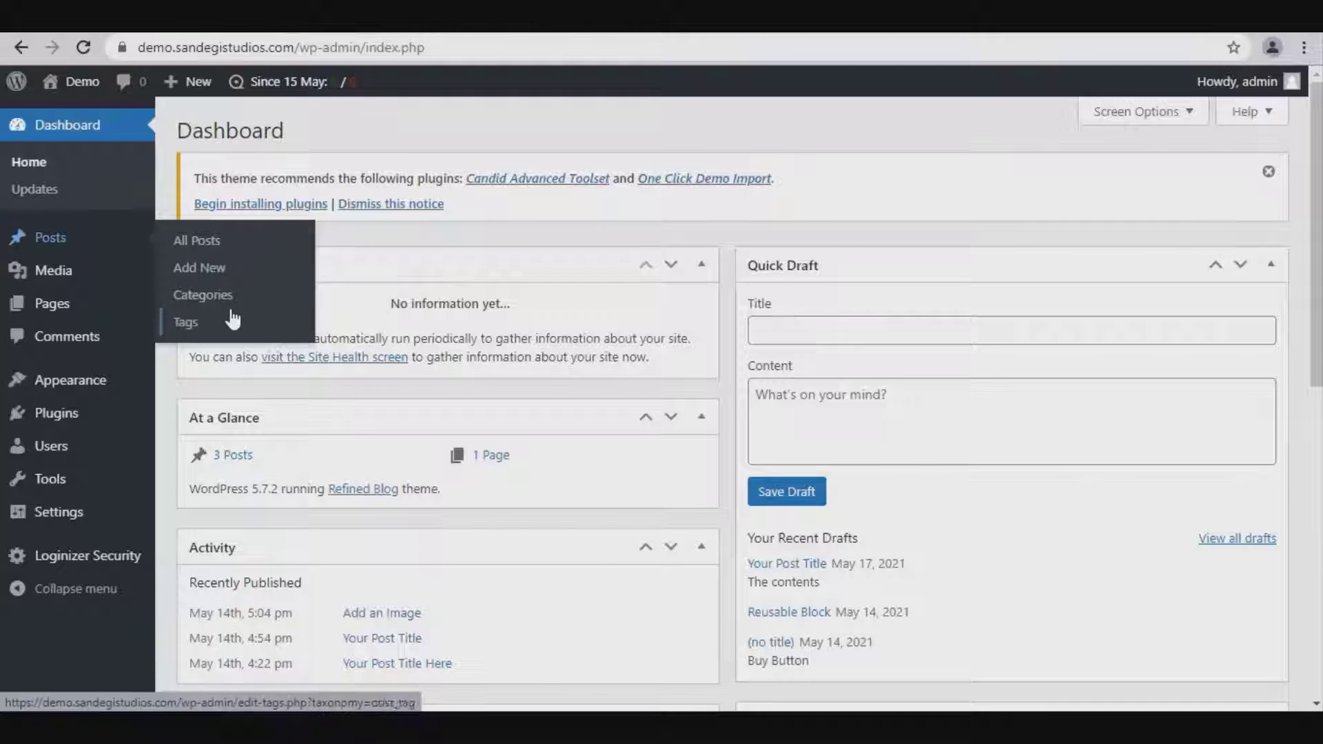
# Add the tag 'tags 1' under Posts > Tags, then open 'Add an Image' from All Posts.
pyautogui.click(185, 322)
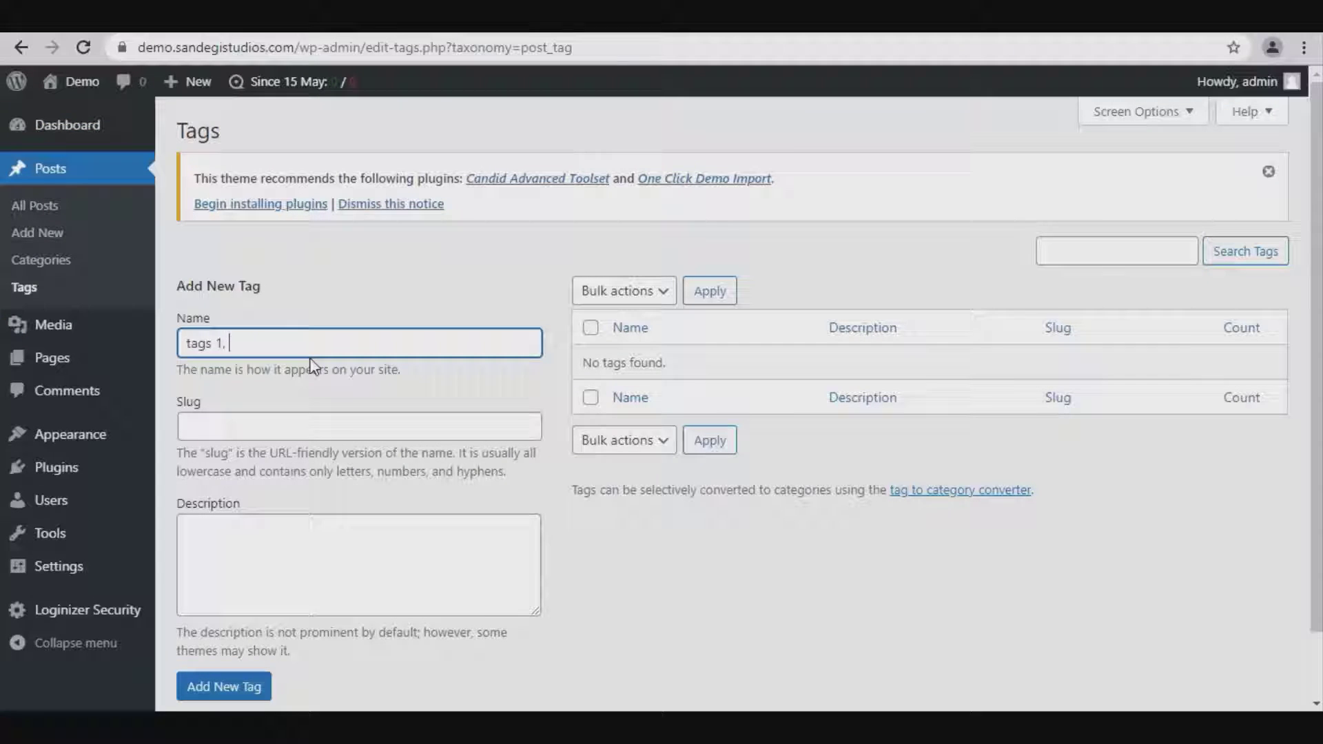
pyautogui.click(223, 686)
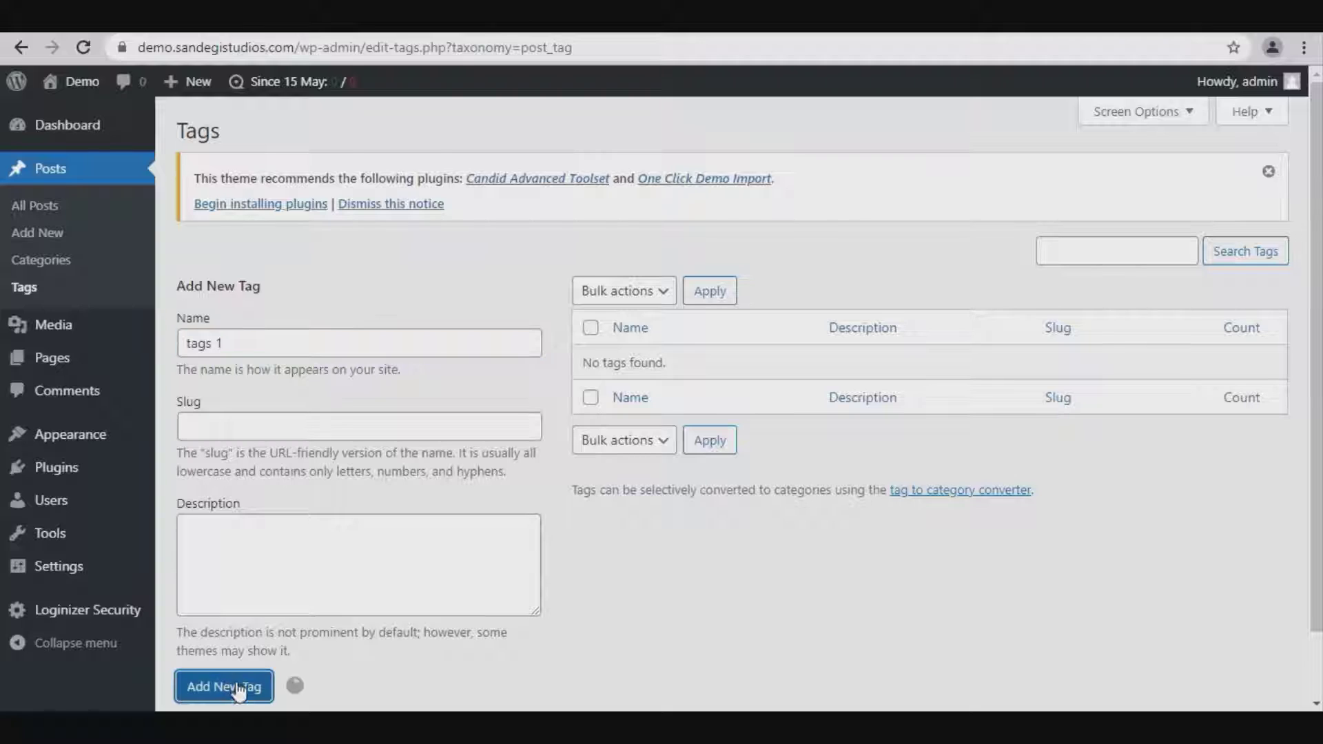
pyautogui.click(223, 687)
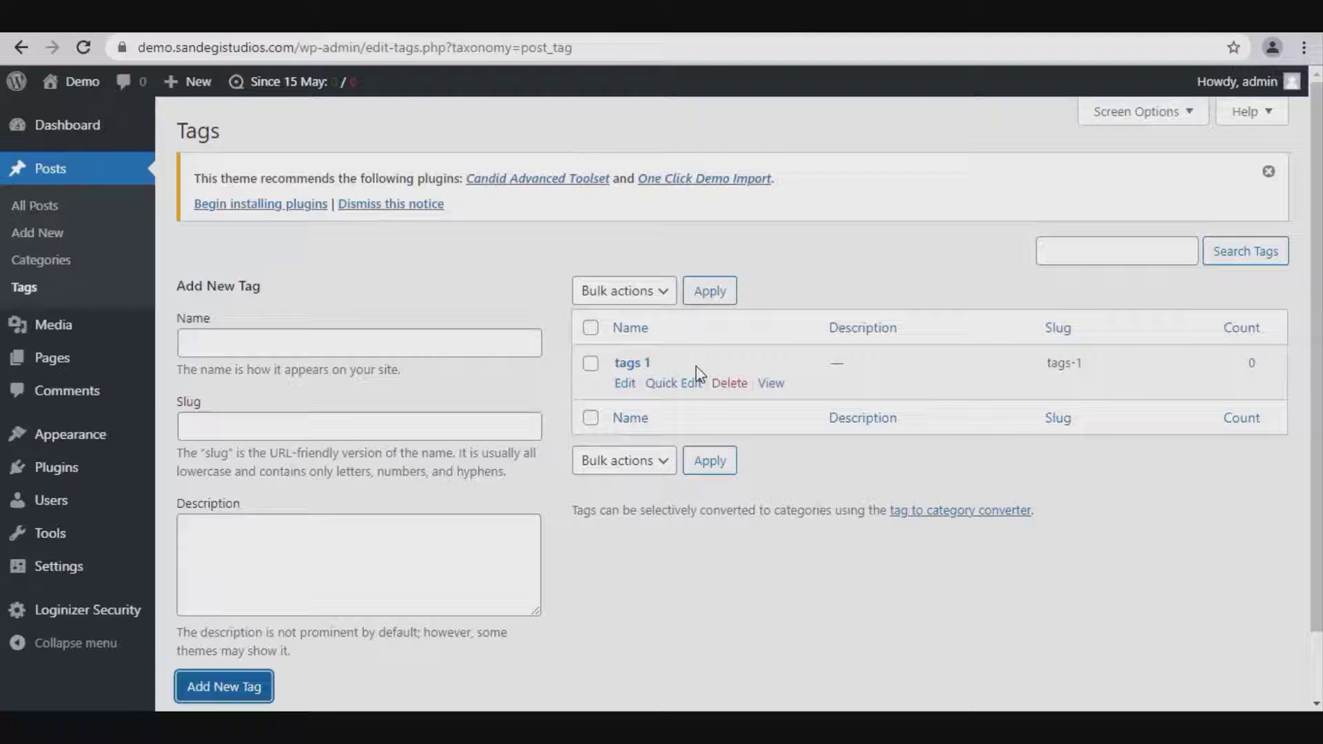
pyautogui.moveTo(769, 384)
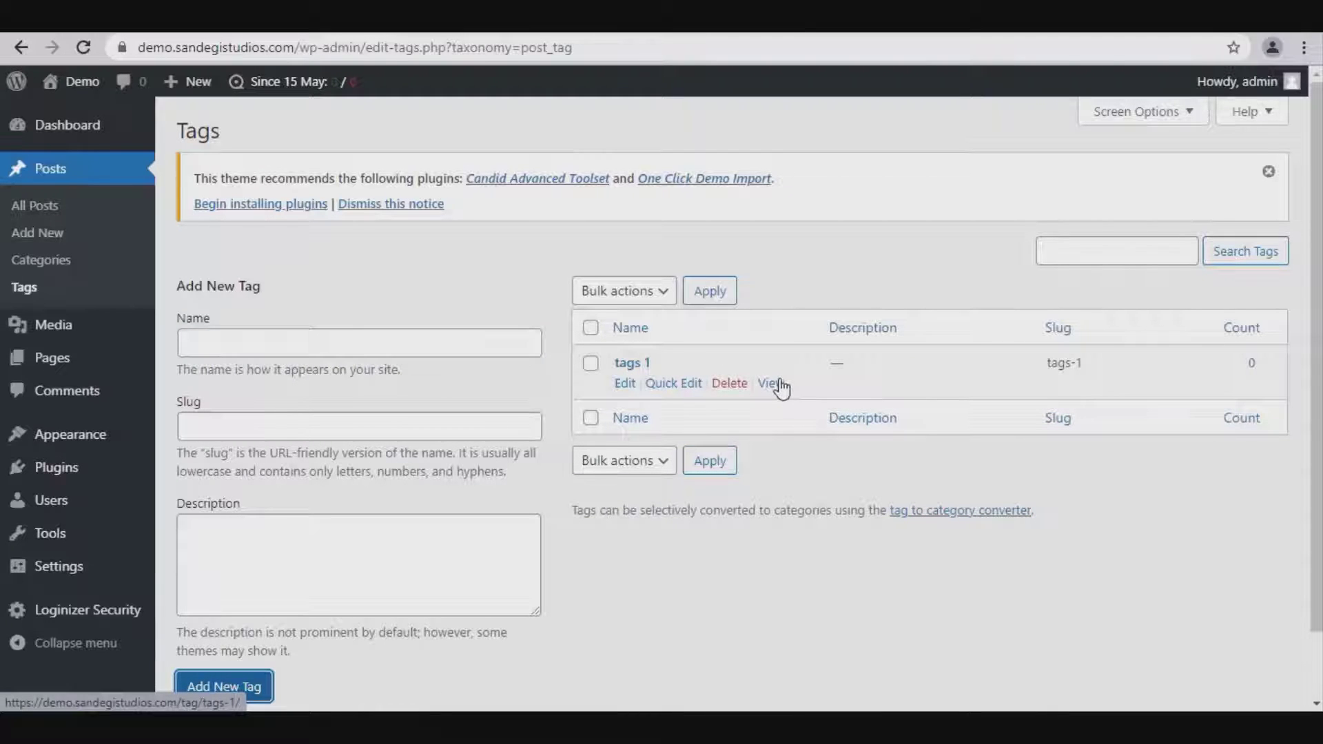
pyautogui.click(769, 384)
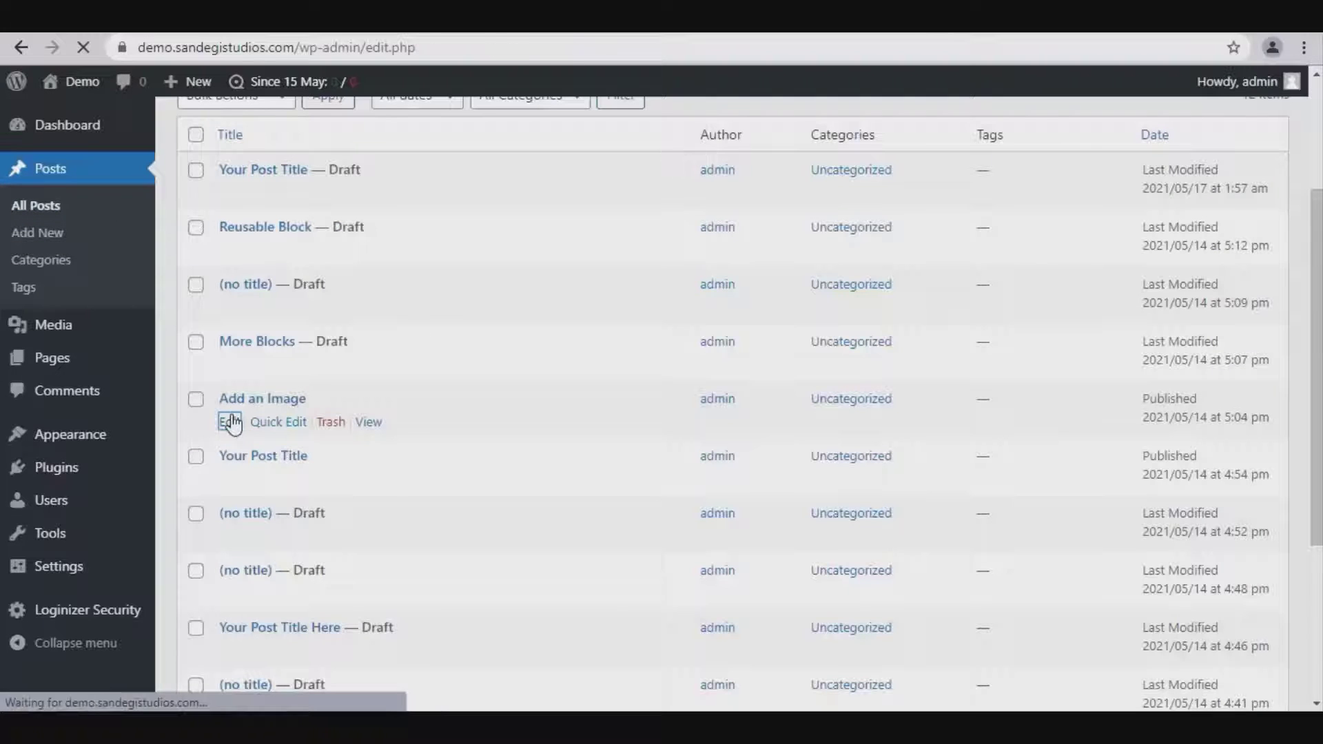
pyautogui.click(229, 421)
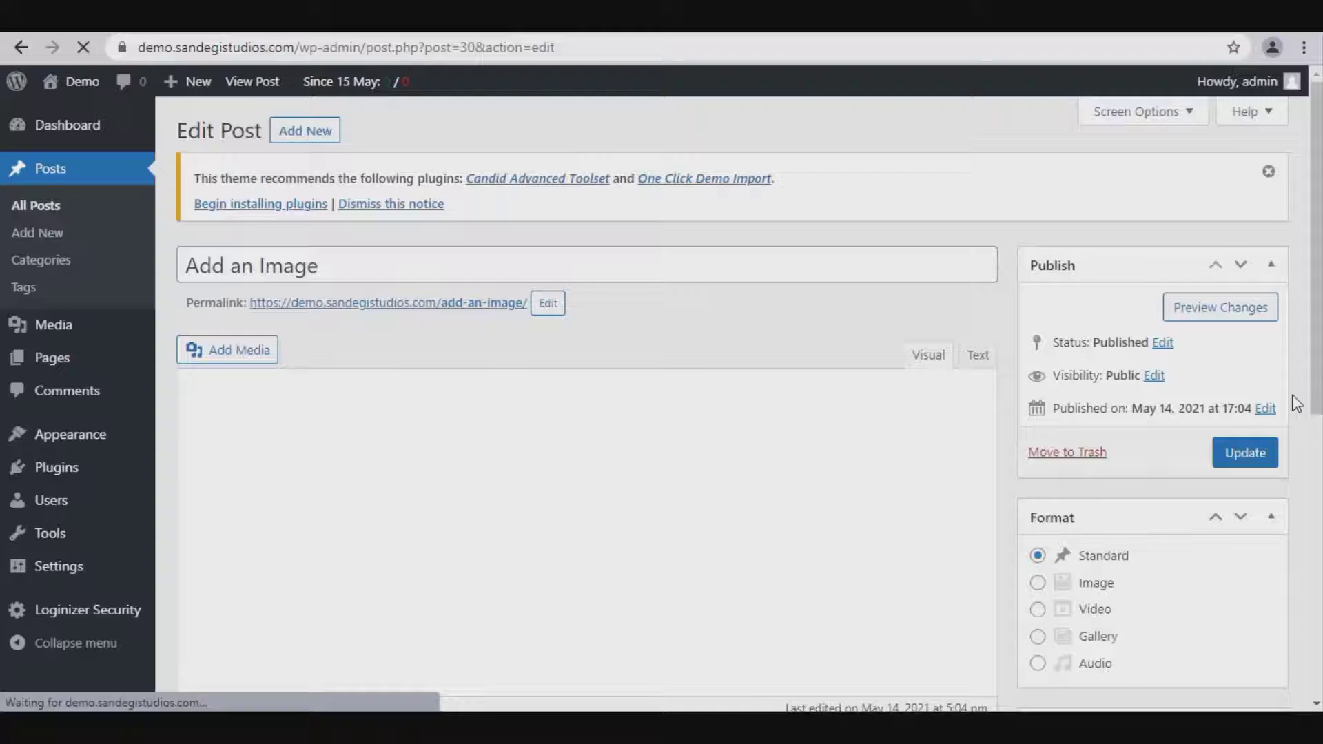
# Enter tags in the post's Tags box, attach them, and update the post.
pyautogui.scroll(-3)
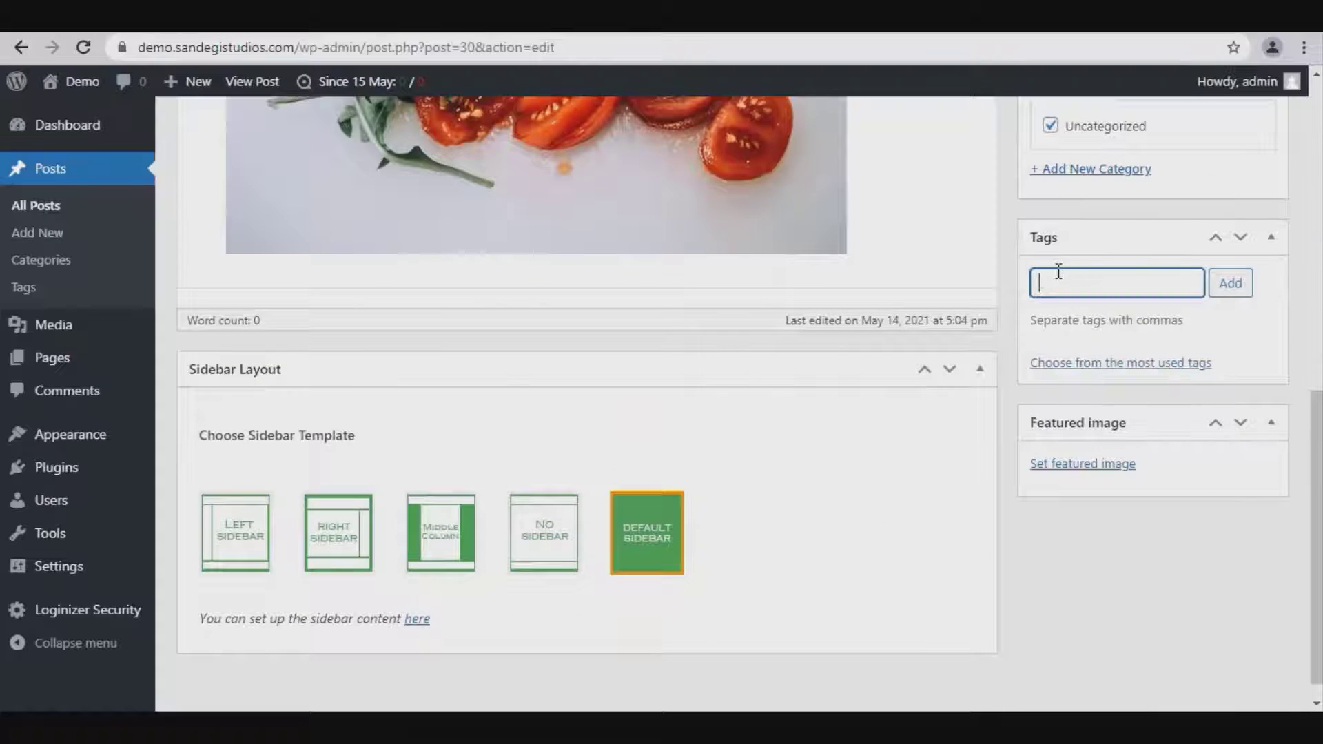
pyautogui.write('tags 1, tag')
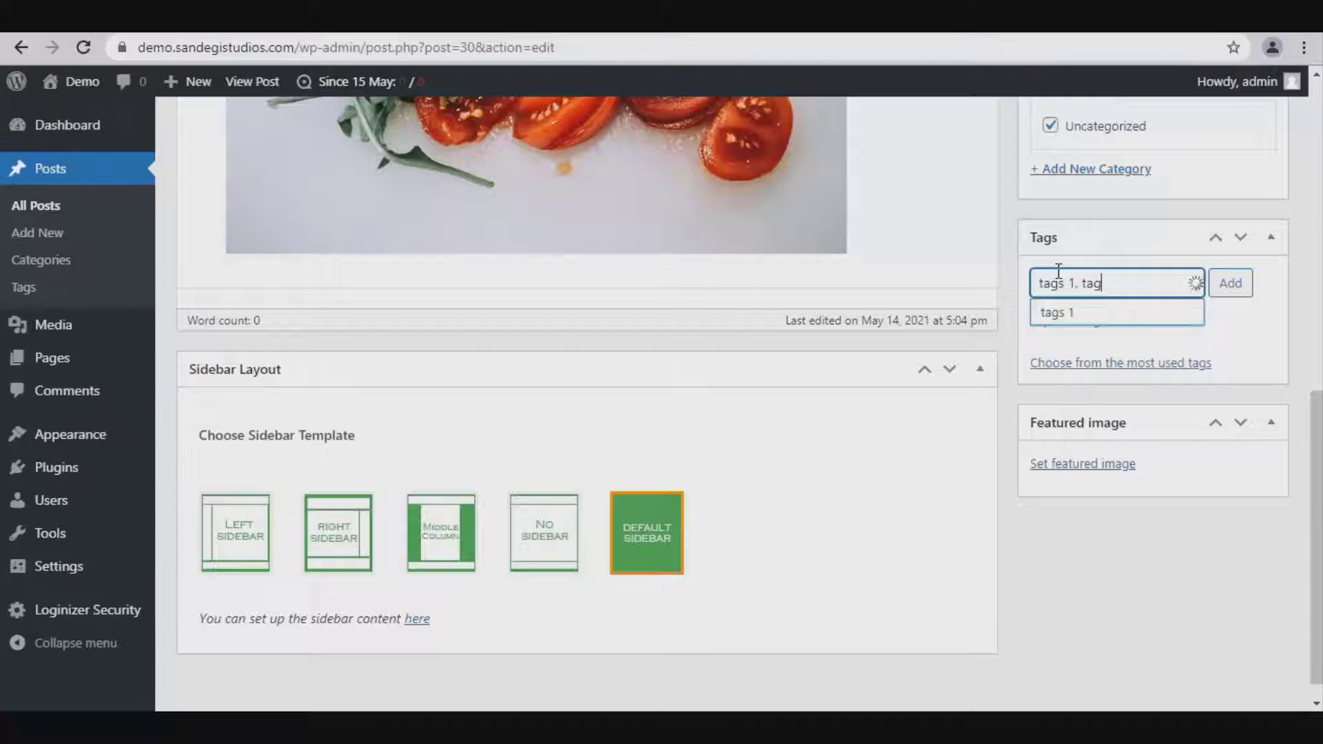
pyautogui.click(1229, 282)
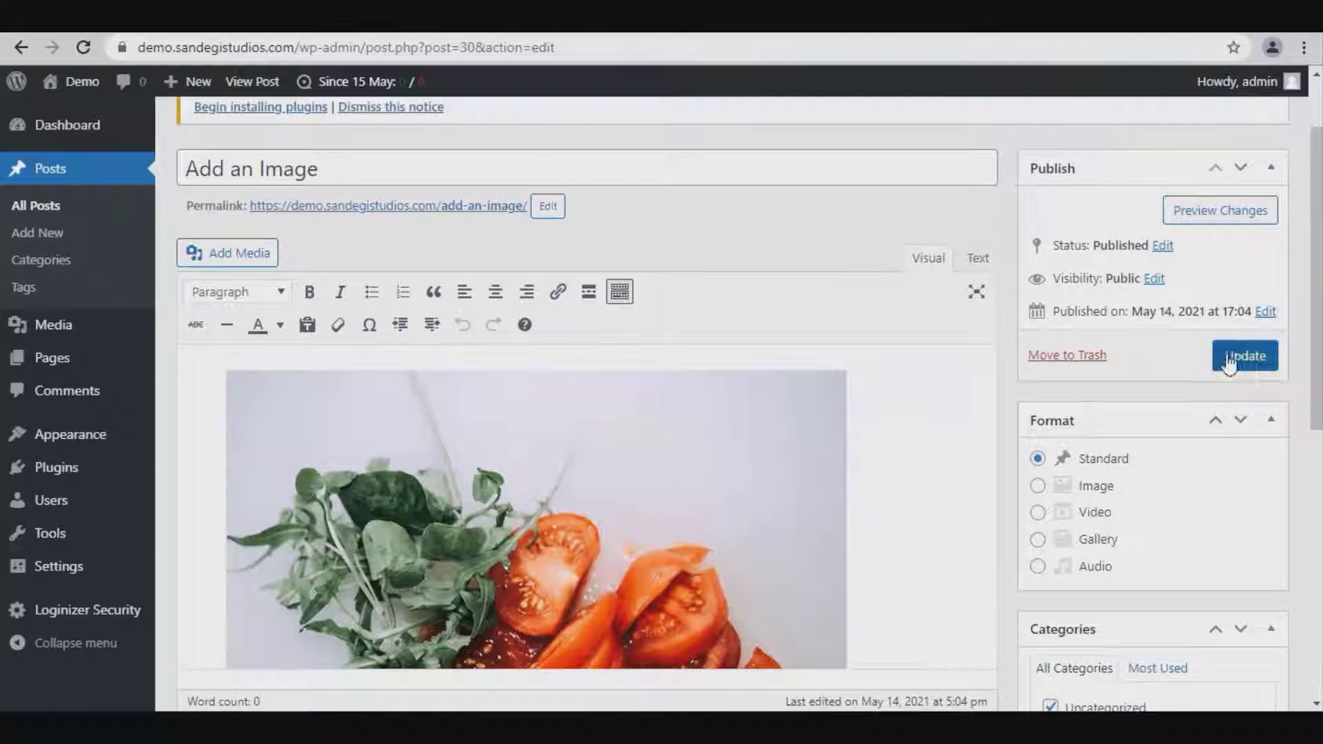
pyautogui.rightClick(289, 256)
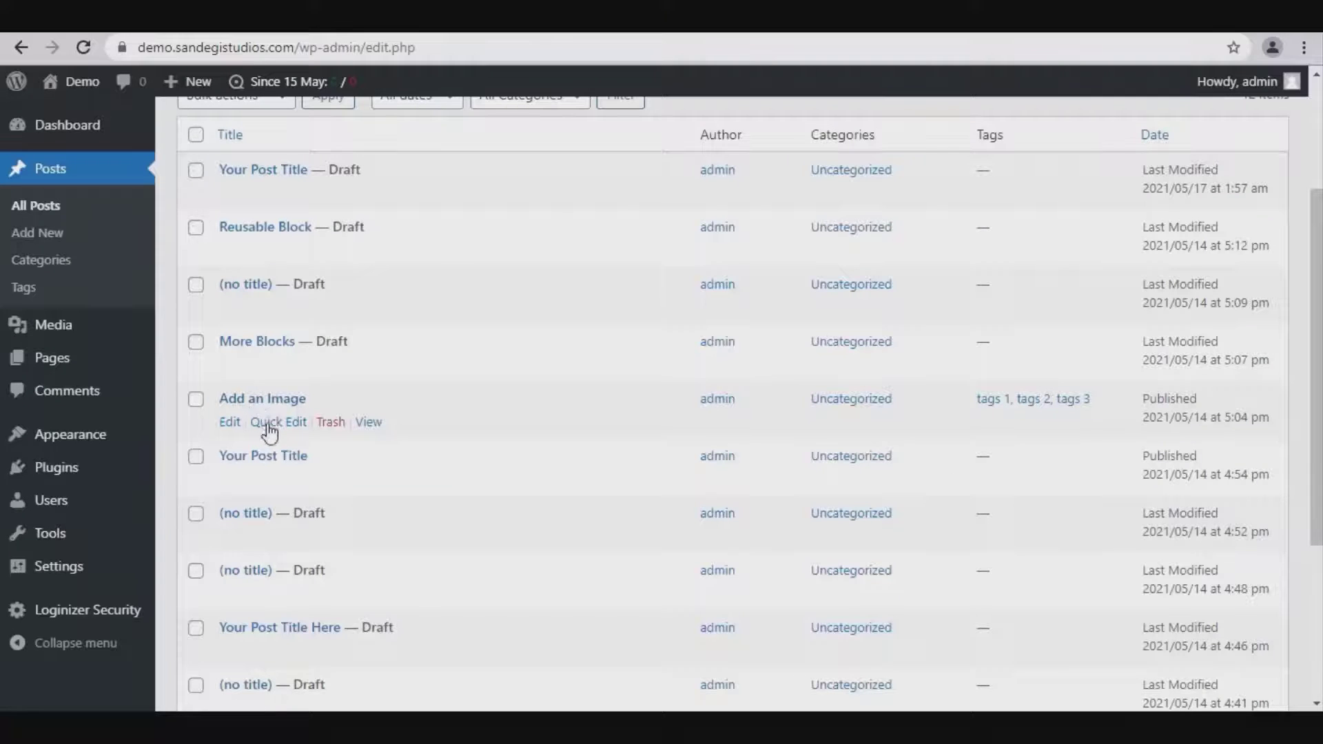
# Quick Edit 'Add an Image' to list tags 1 through tags 5 and save.
pyautogui.click(278, 422)
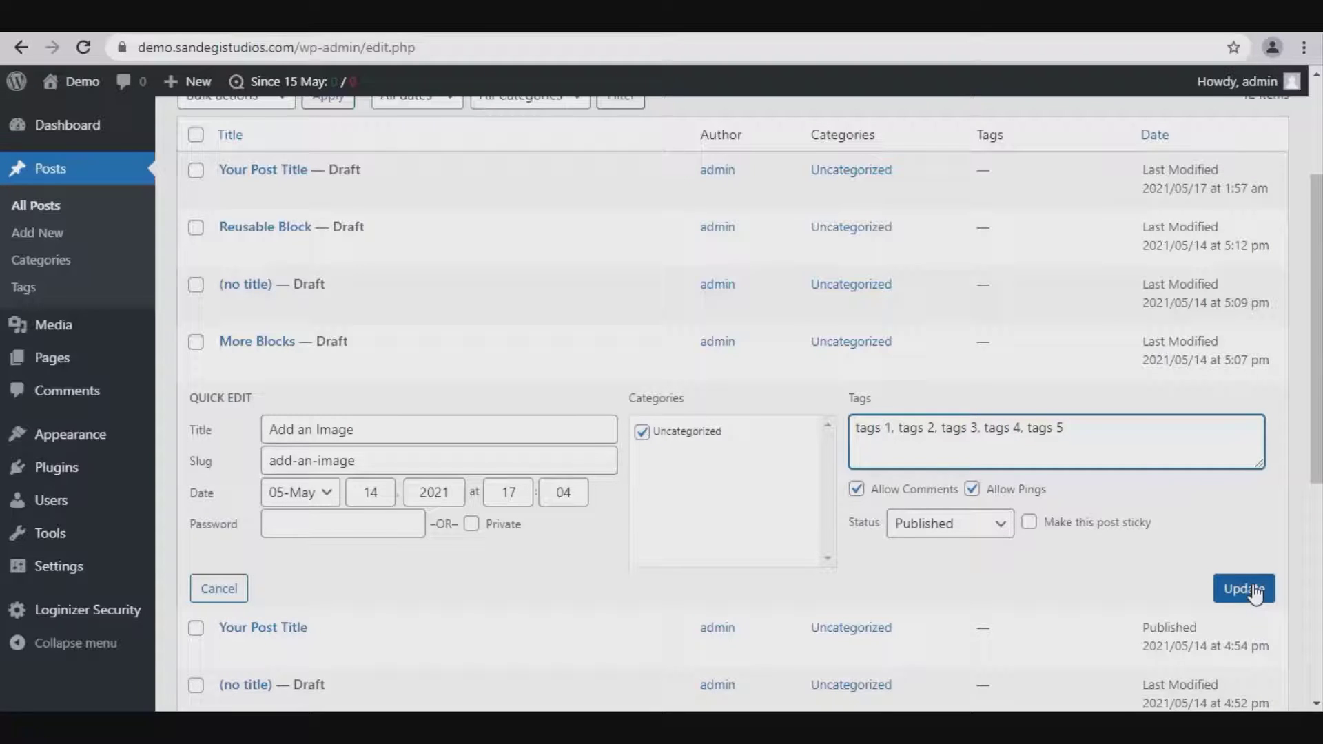
pyautogui.click(1243, 588)
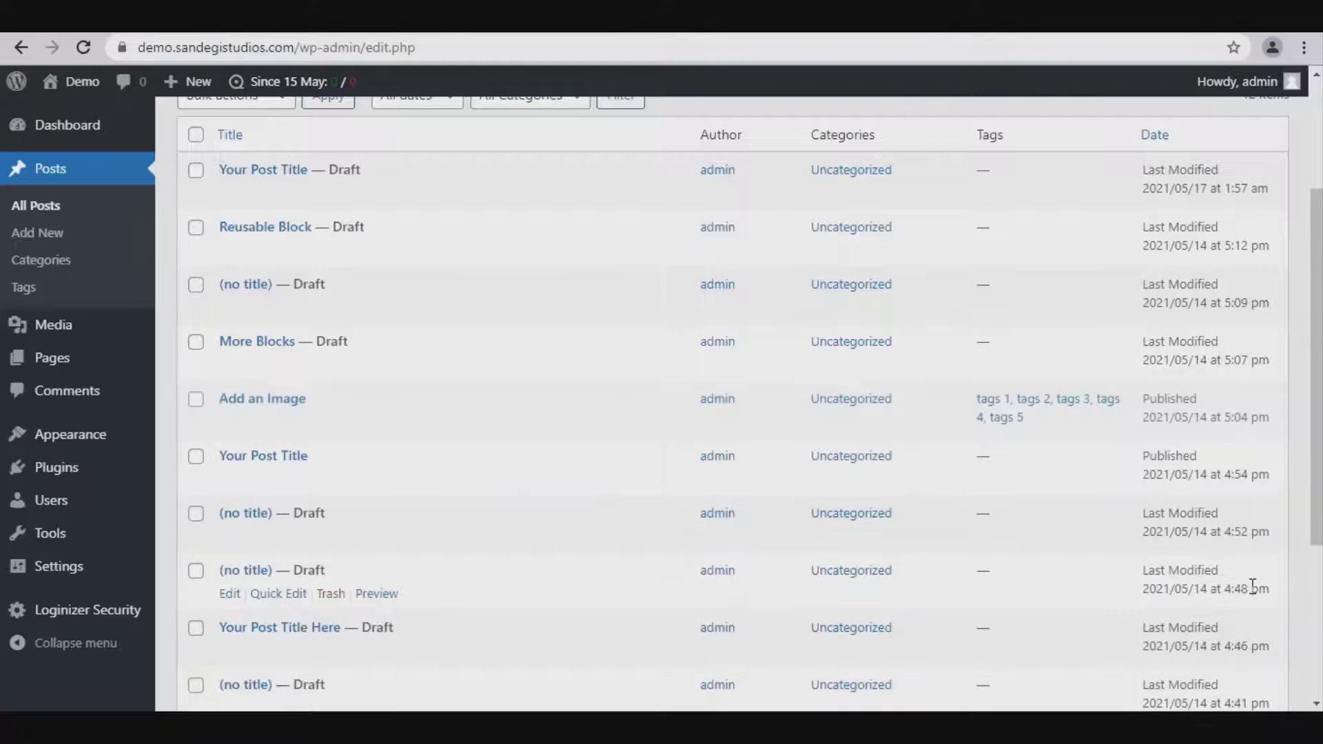
pyautogui.scroll(3)
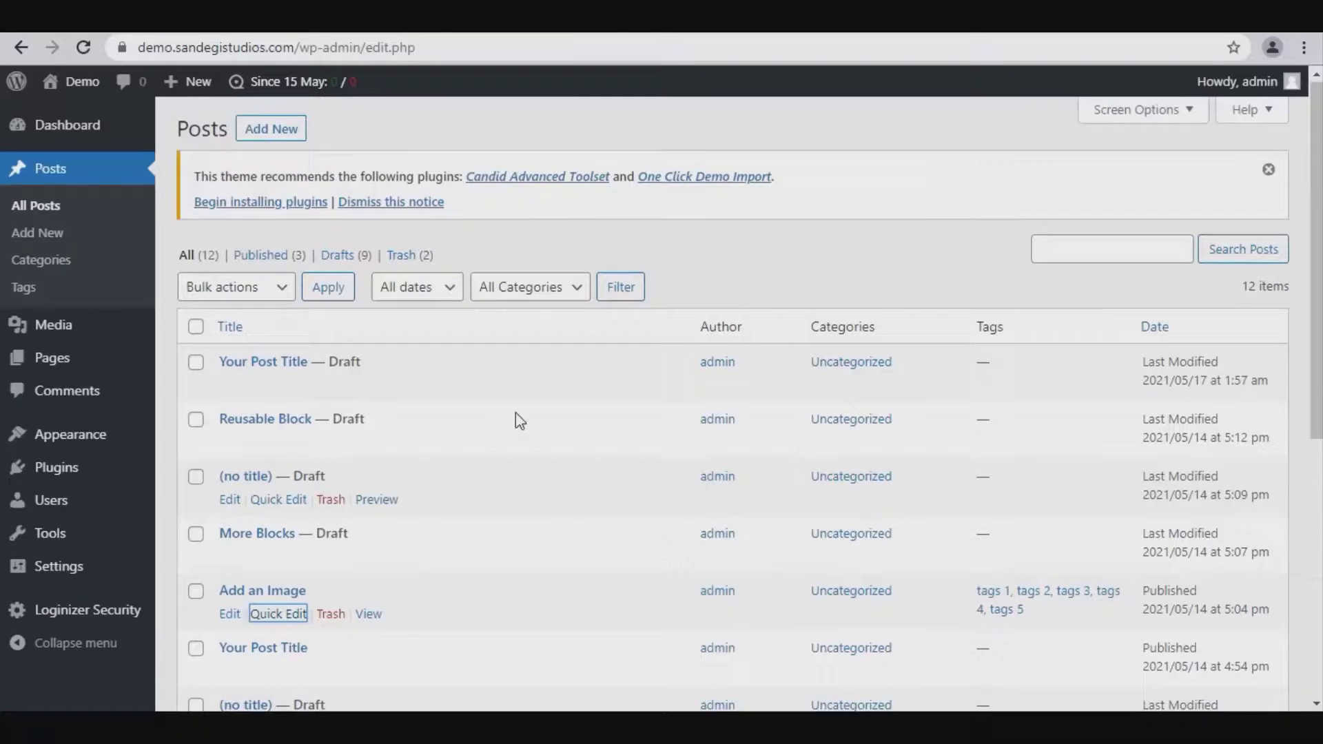